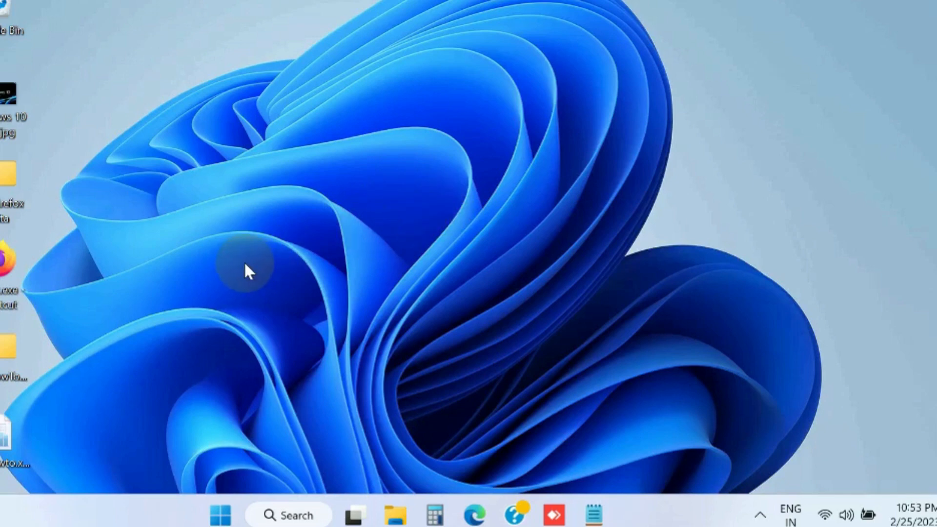
mouse_move(267, 276)
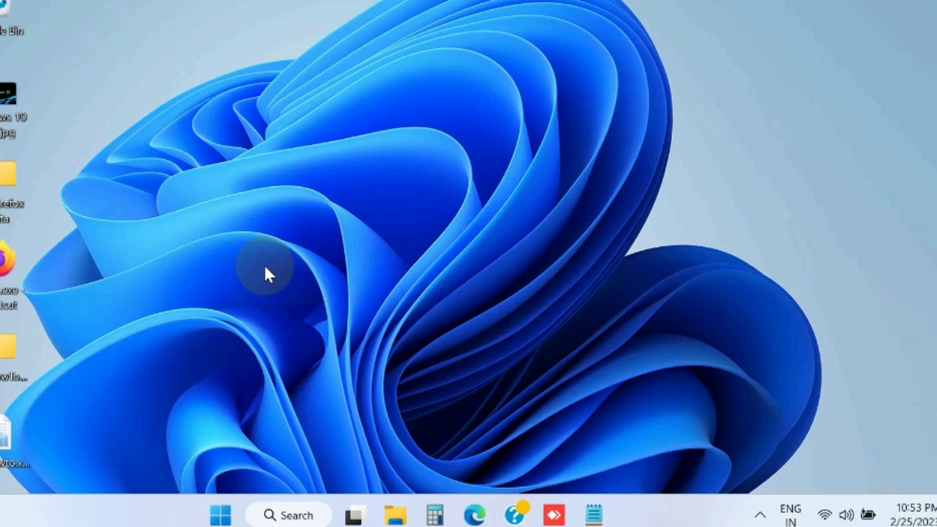
mouse_move(299, 281)
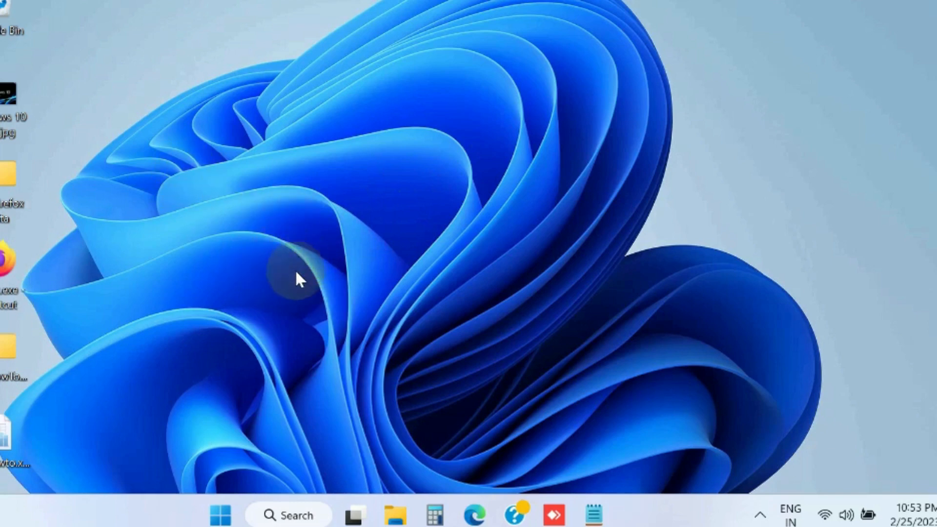
mouse_move(250, 462)
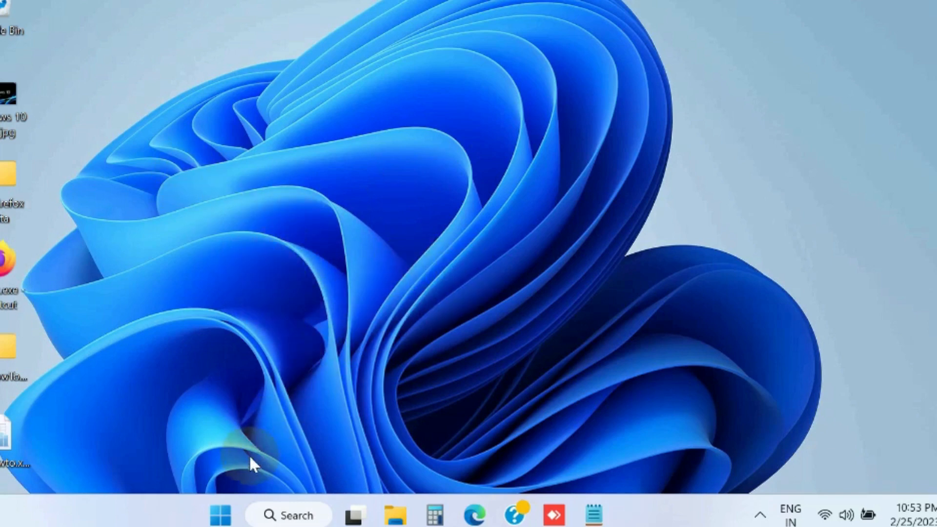
Bring up the Start button's Quick Link menu of system tools.
right_click(219, 514)
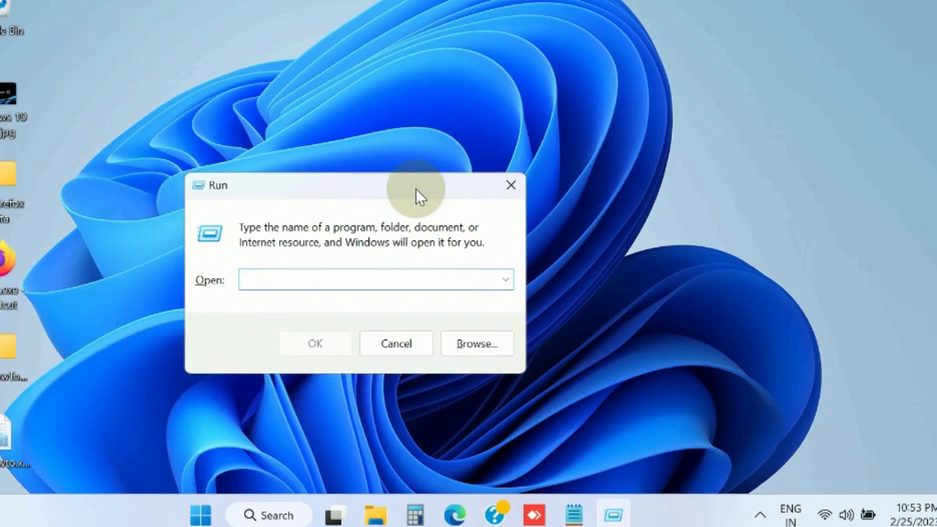
Submit %temp% in the Run dialog to reach the user's temporary files folder.
type("%")
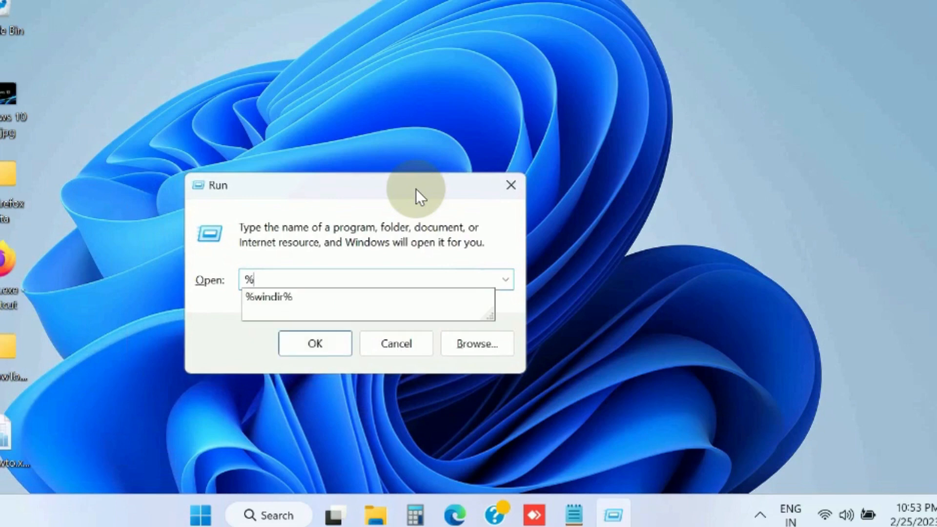
type("temp")
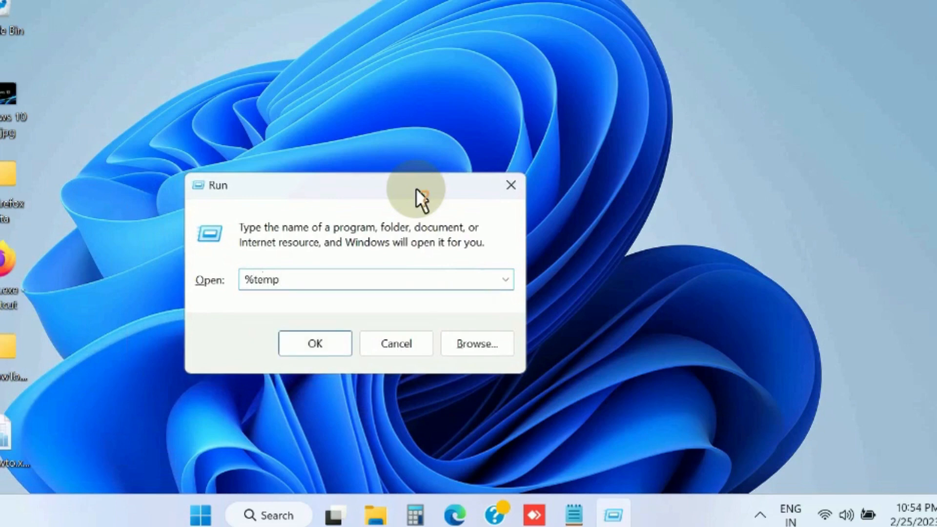
type("%")
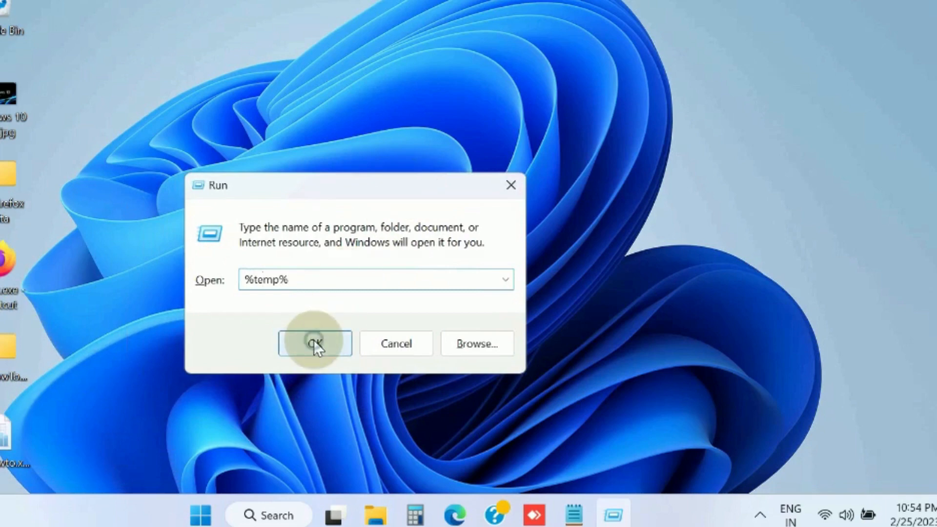
left_click(315, 344)
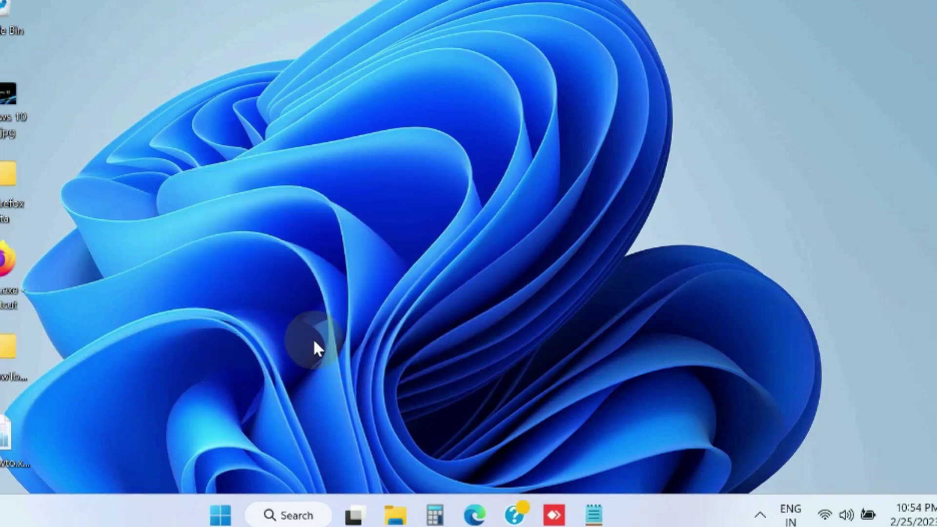
Select all 28 items in the Temp folder and bring up their actions menu.
left_click(394, 514)
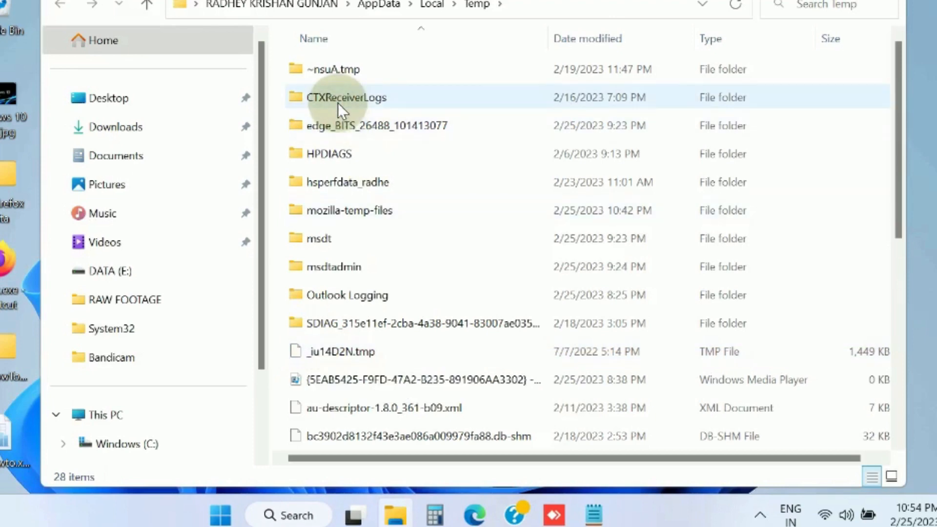
left_click(345, 96)
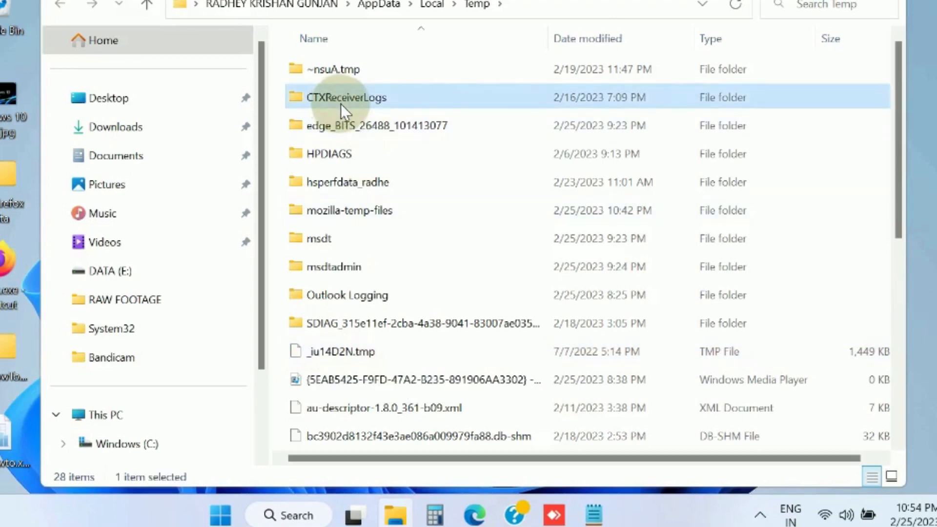
key("ctrl+a")
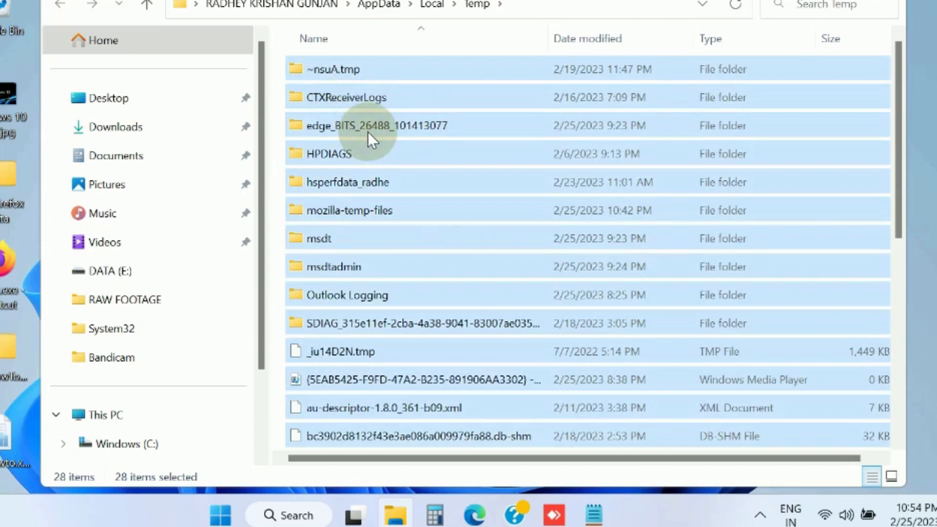
right_click(376, 126)
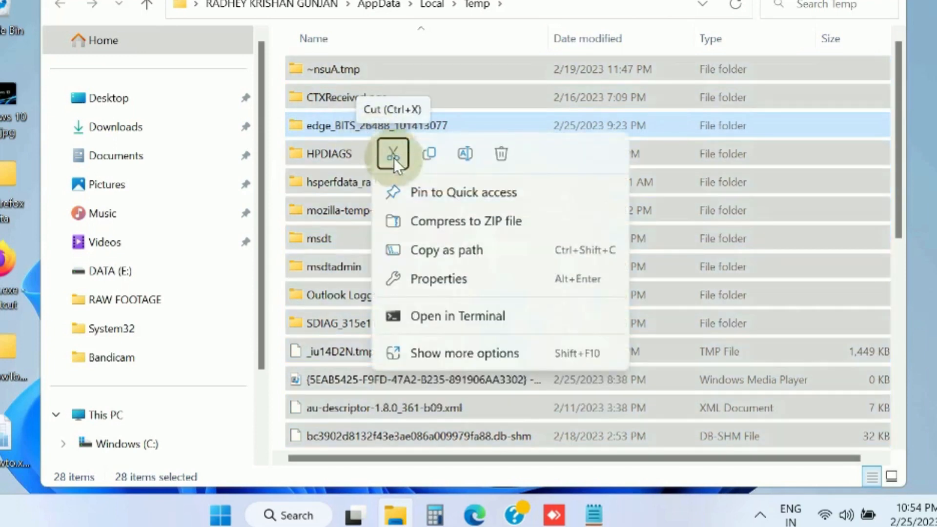
mouse_move(501, 153)
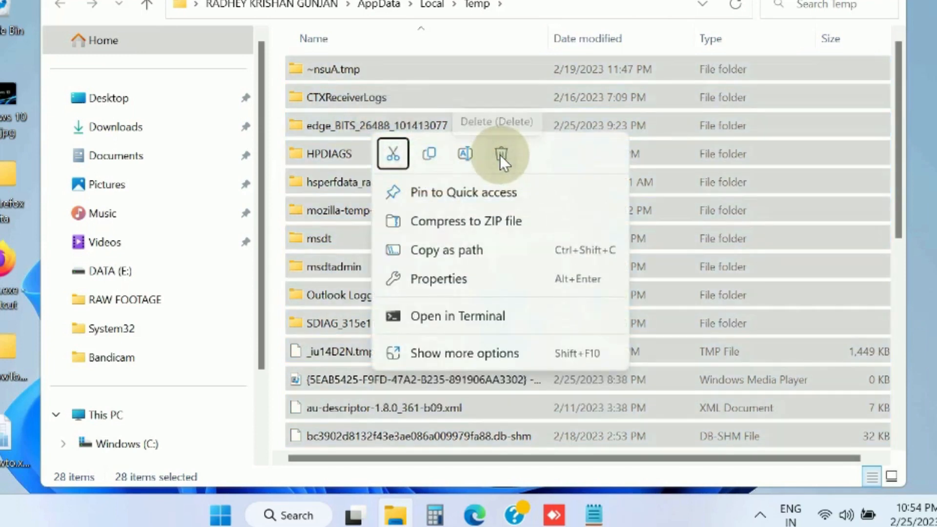
Delete the Temp folder's contents, skipping locked items like CTXReceiverLogs and CitrixAutoUpdate.log.
left_click(502, 153)
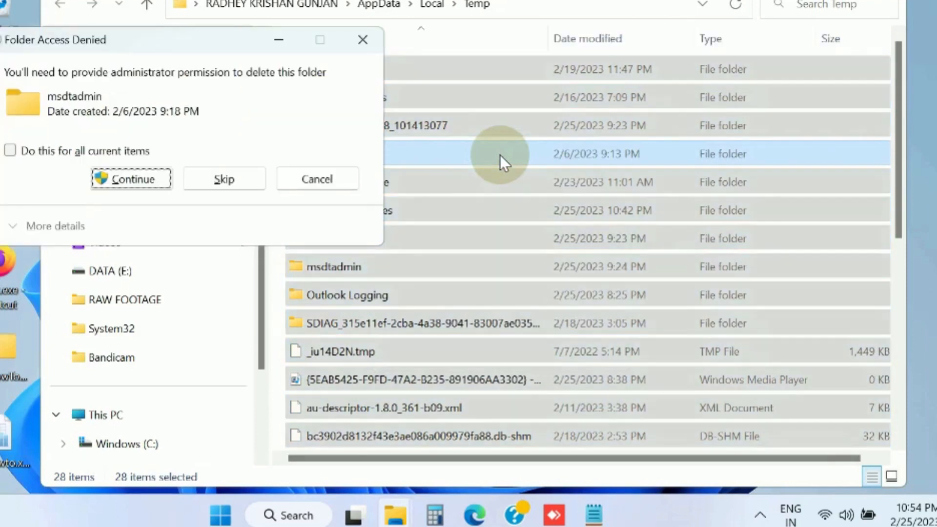
left_click(130, 178)
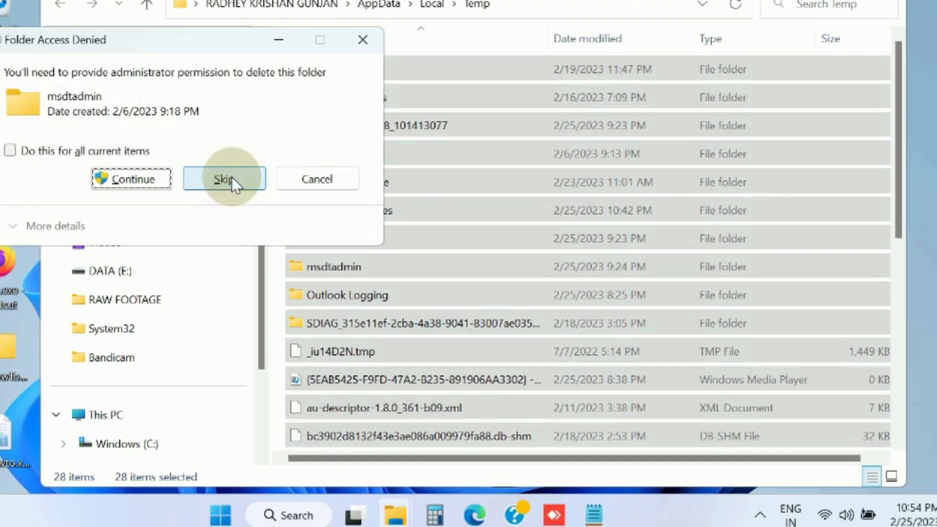
left_click(224, 179)
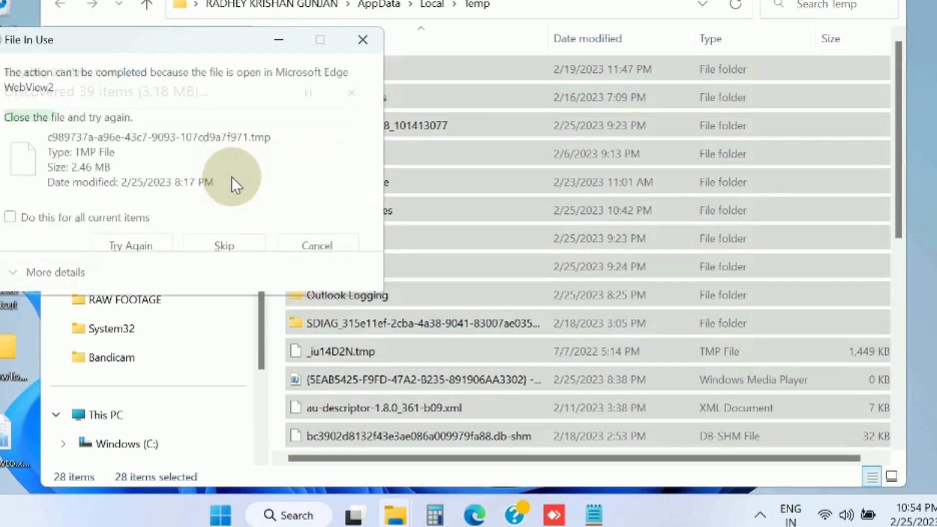
left_click(224, 246)
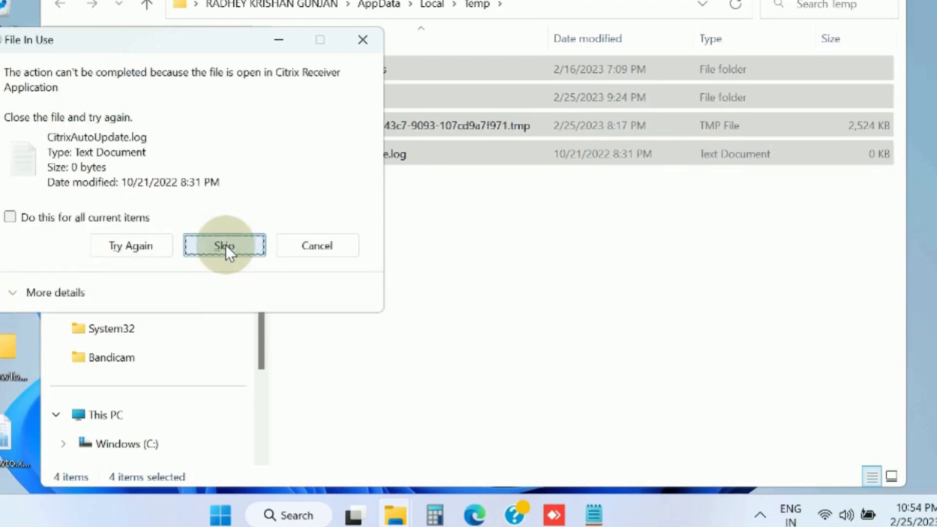
left_click(225, 244)
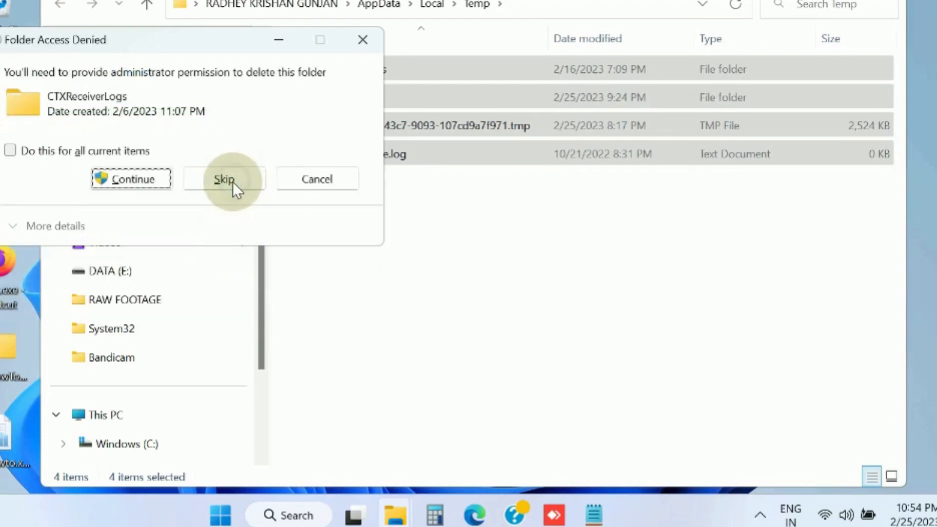
left_click(224, 179)
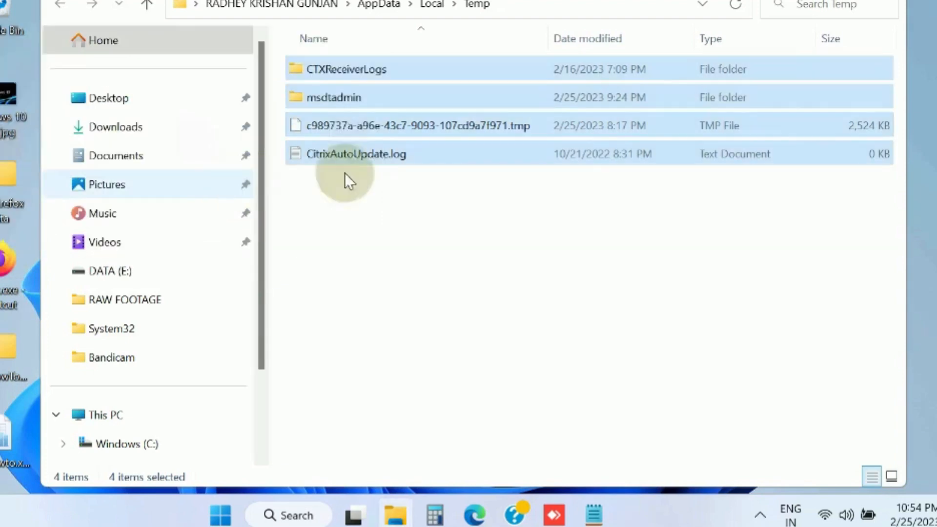
Show drive C's root listing and locate the Windows folder.
left_click(507, 233)
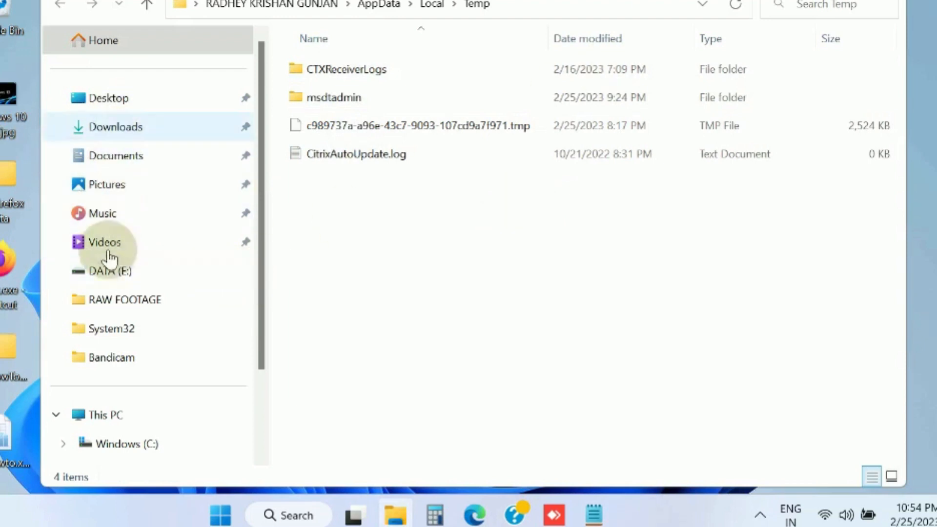
mouse_move(112, 415)
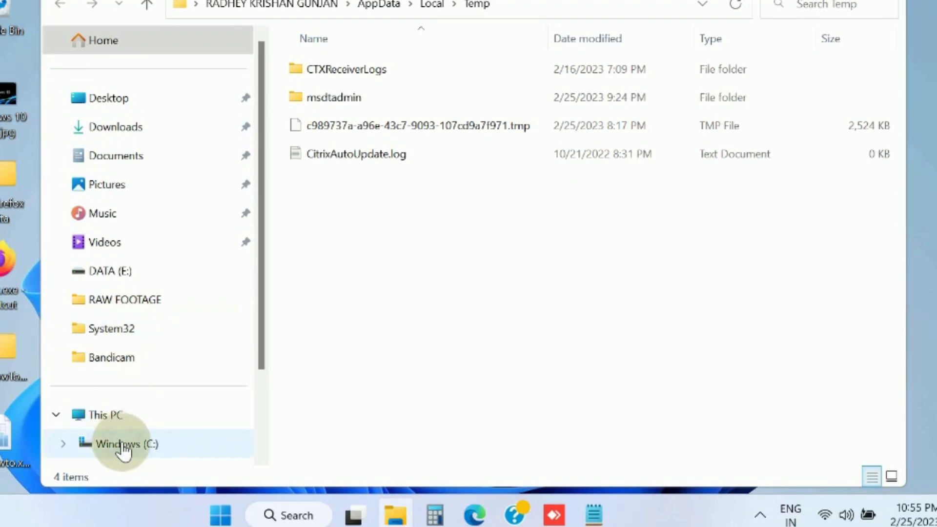
left_click(126, 444)
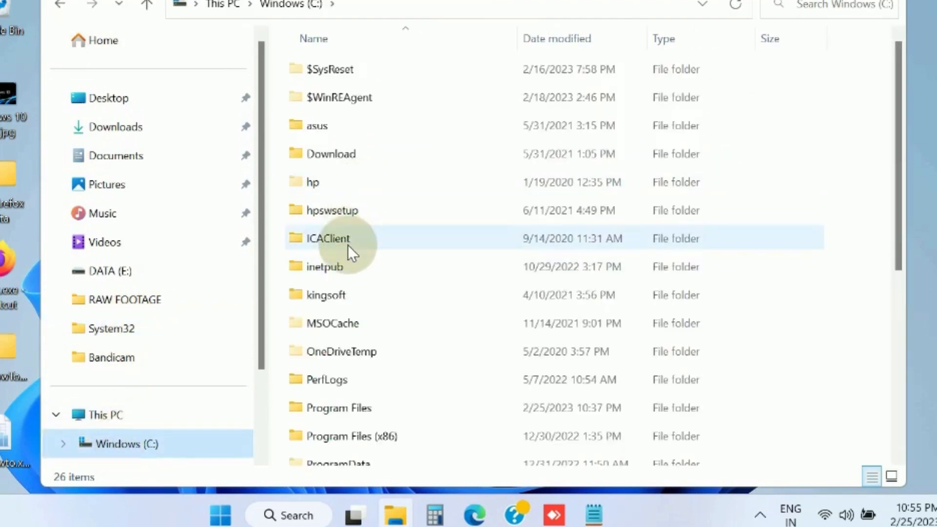
scroll("down", 3)
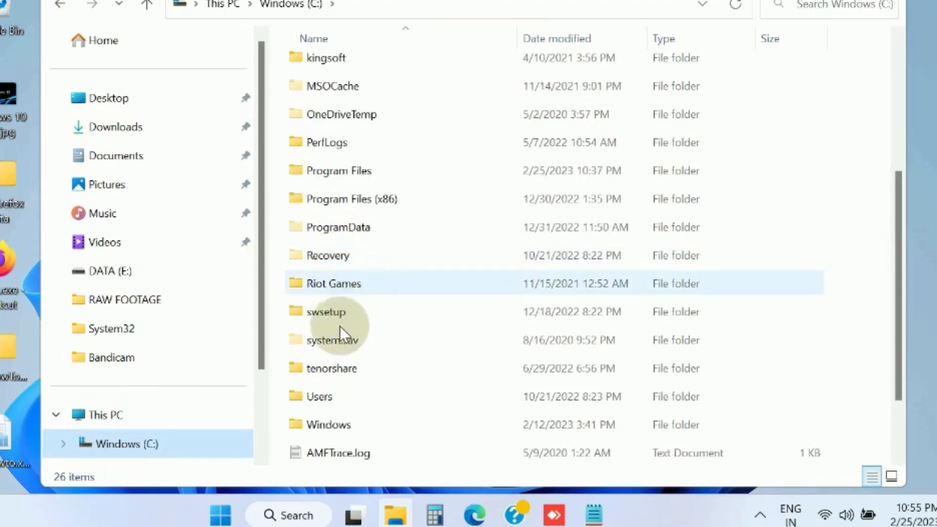
left_click(319, 397)
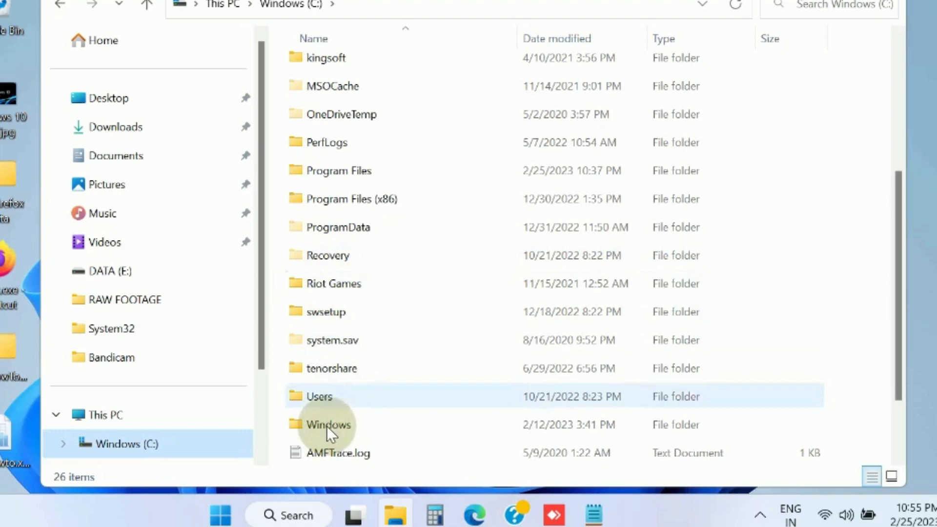
Navigate into C:\Windows\Temp.
double_click(326, 425)
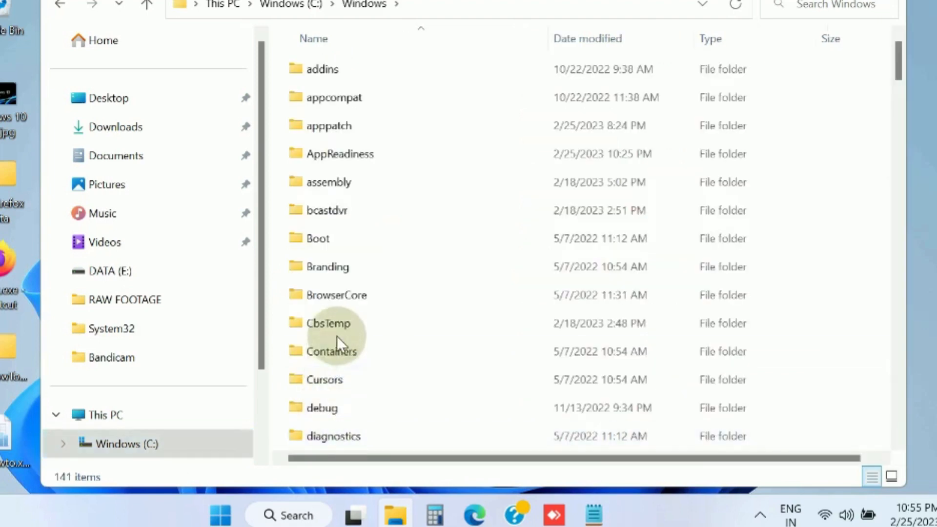
scroll("down", 3)
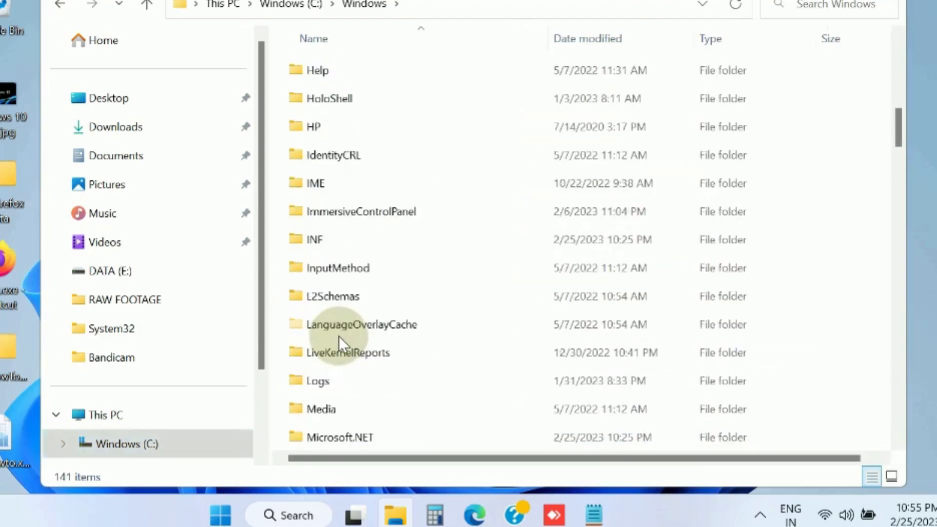
scroll("down", 3)
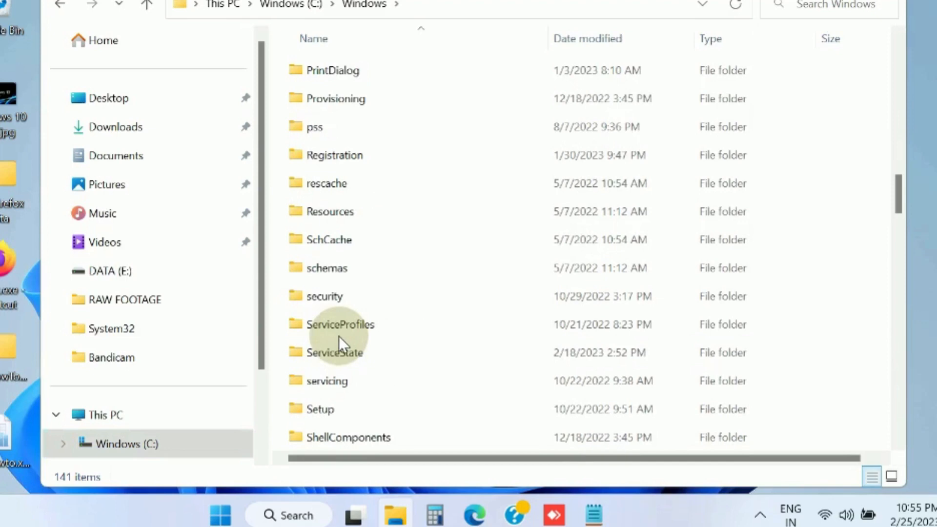
scroll("down", 3)
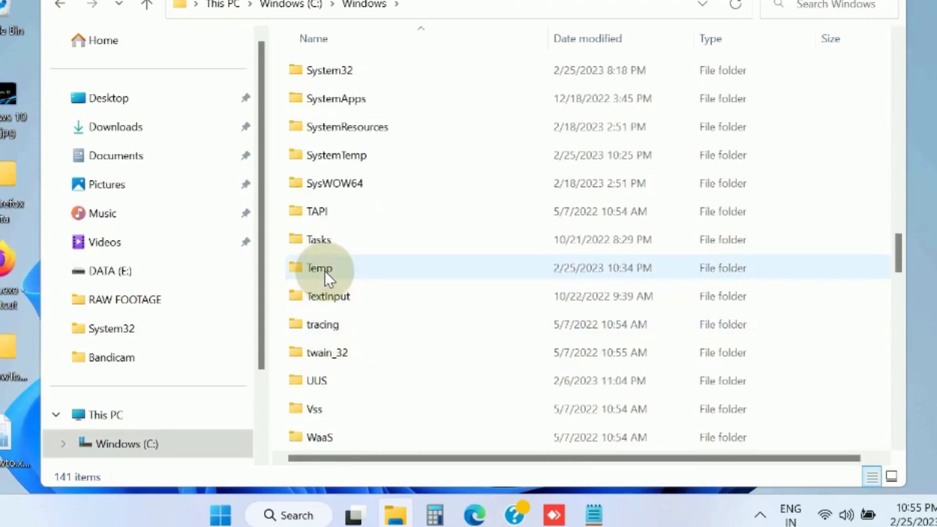
double_click(319, 267)
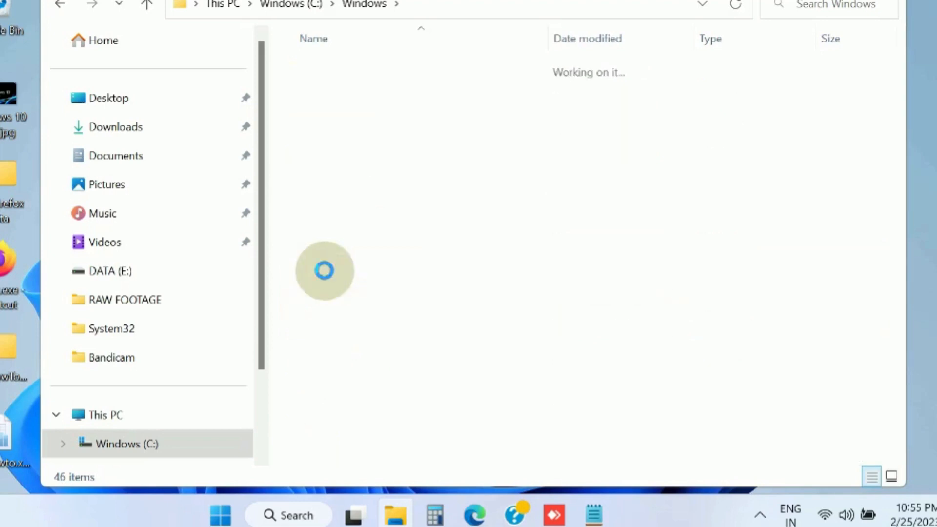
double_click(324, 270)
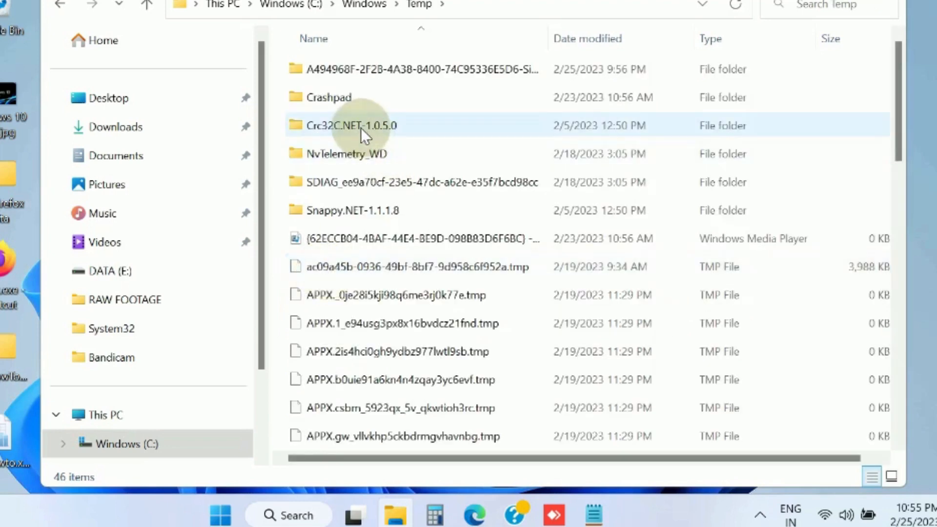
Delete all 46 items in Windows\Temp, skipping the folder needing administrator permission.
left_click(350, 125)
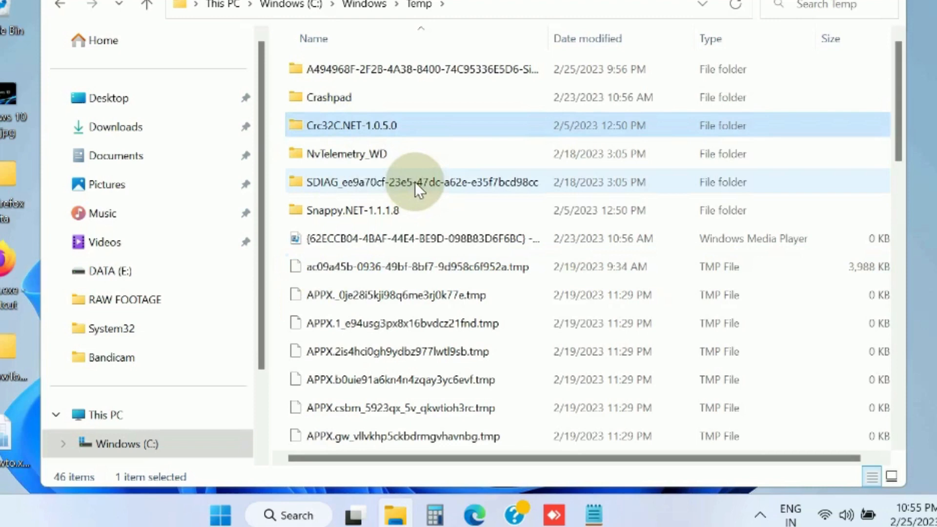
key("ctrl+a")
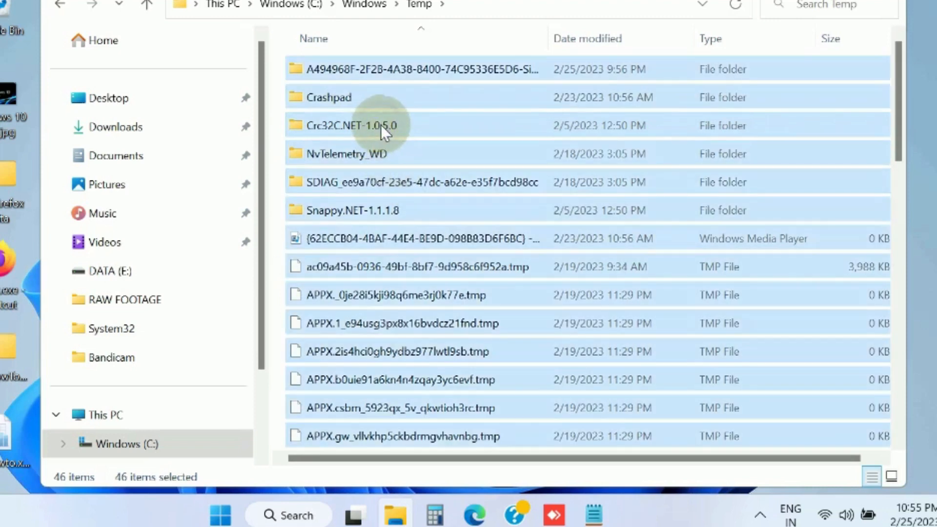
right_click(382, 125)
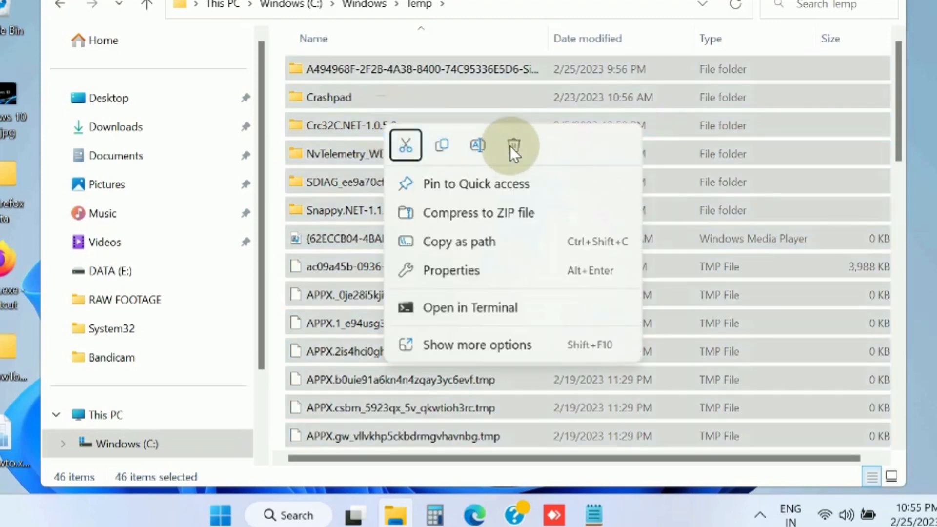
left_click(513, 146)
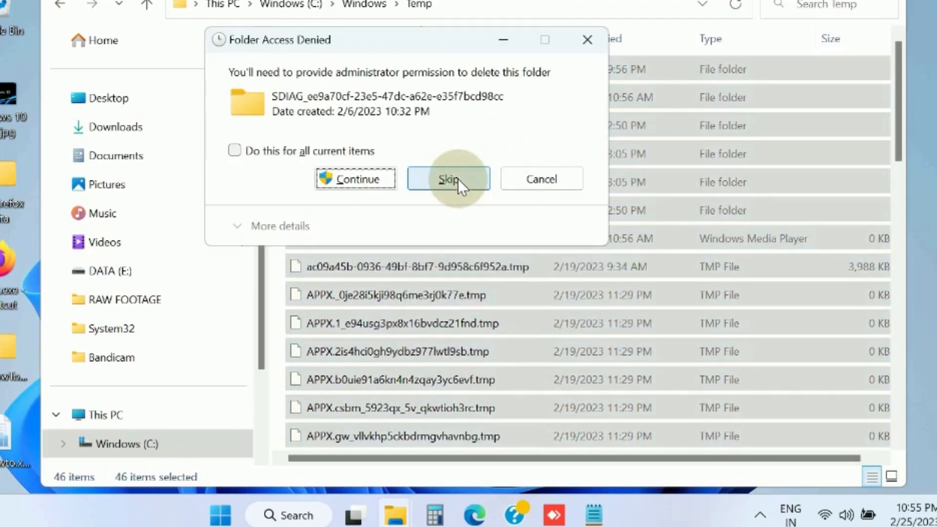
left_click(448, 178)
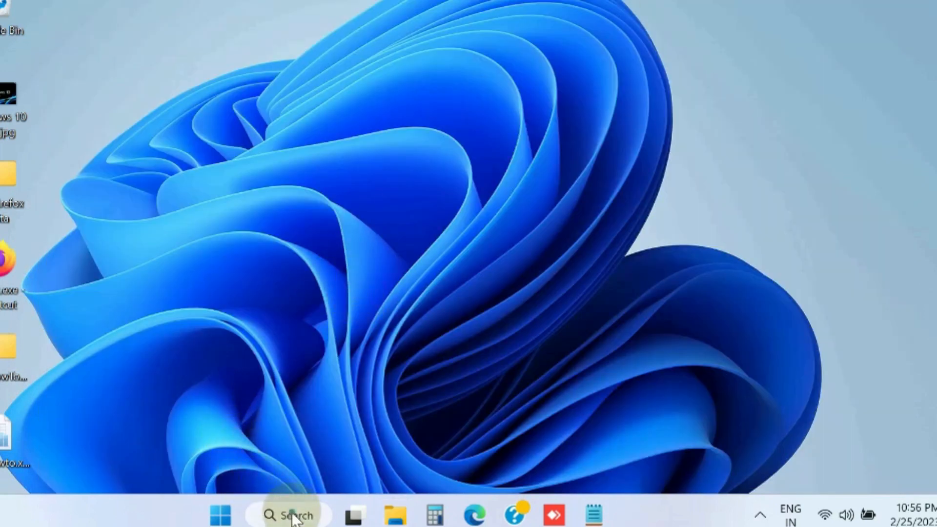
Launch msconfig, hide Microsoft services, disable all others, and go to Task Manager's startup apps.
left_click(290, 514)
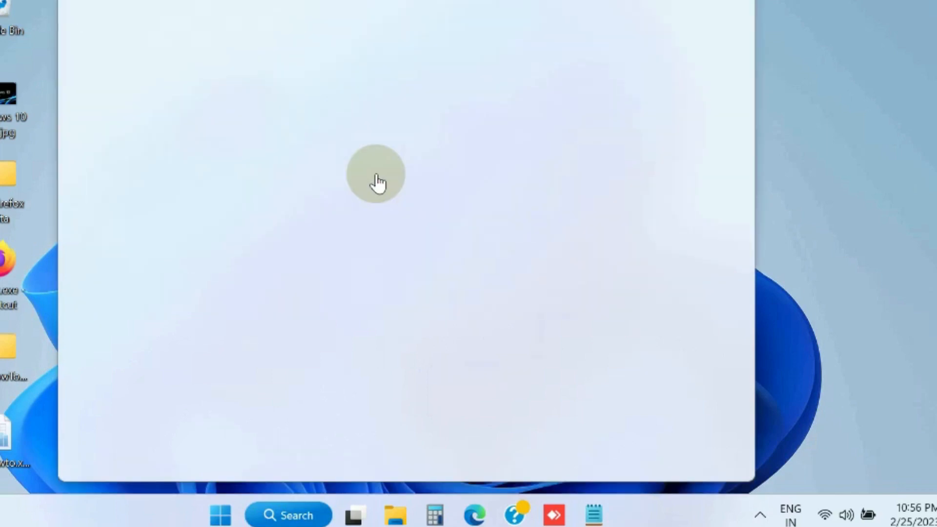
type("msco")
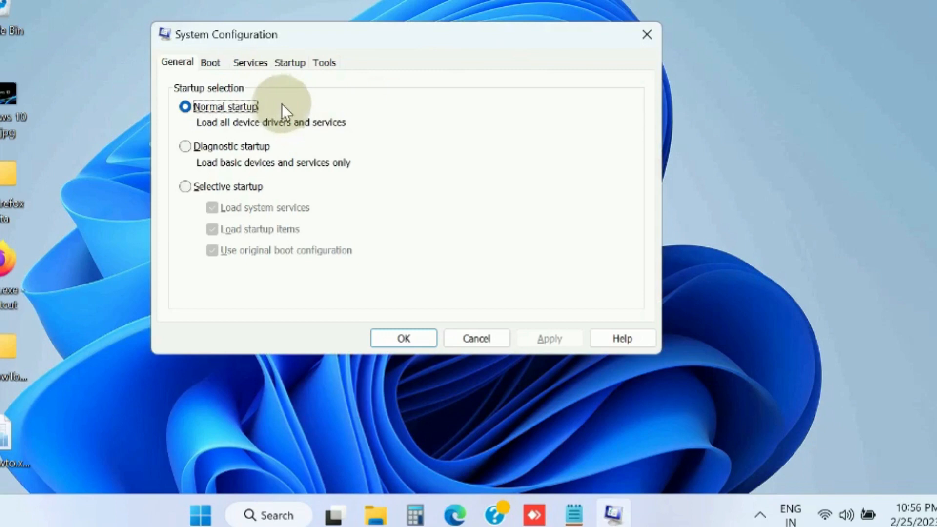
left_click(250, 63)
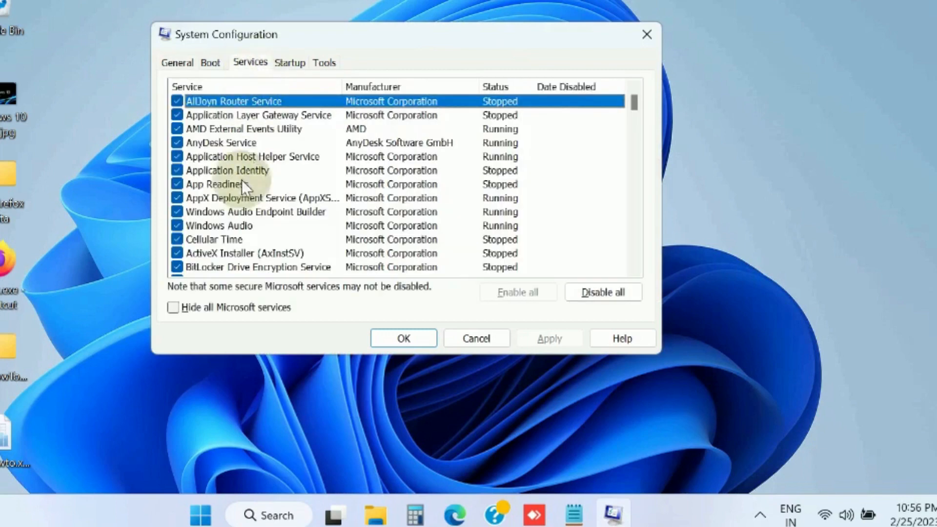
left_click(173, 308)
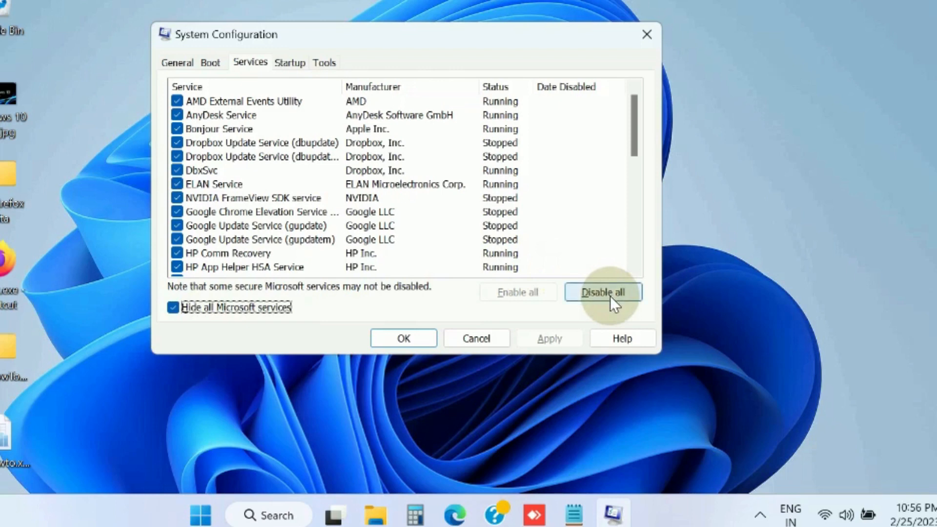
left_click(289, 62)
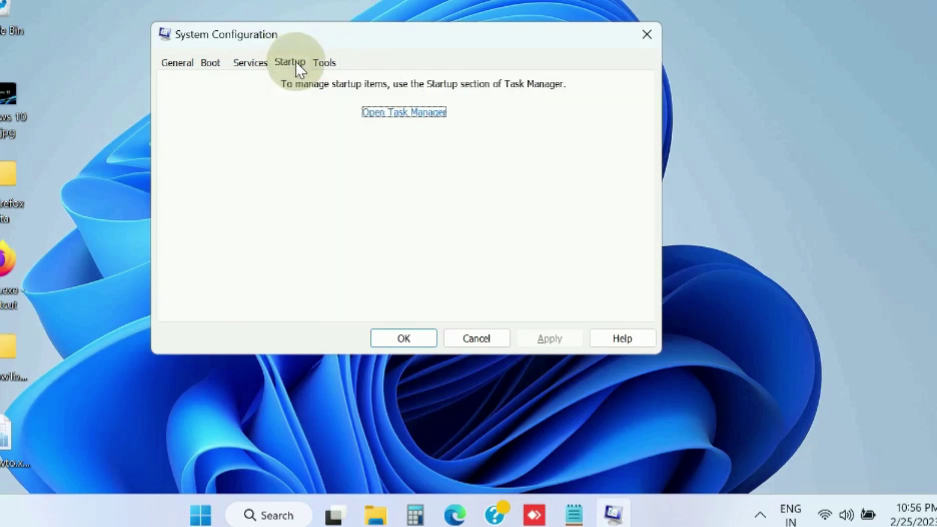
mouse_move(404, 116)
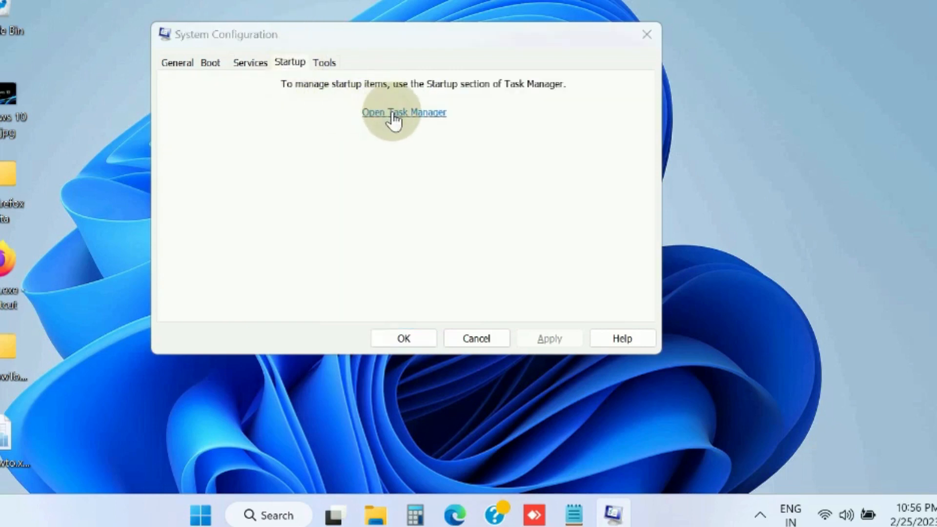
left_click(404, 112)
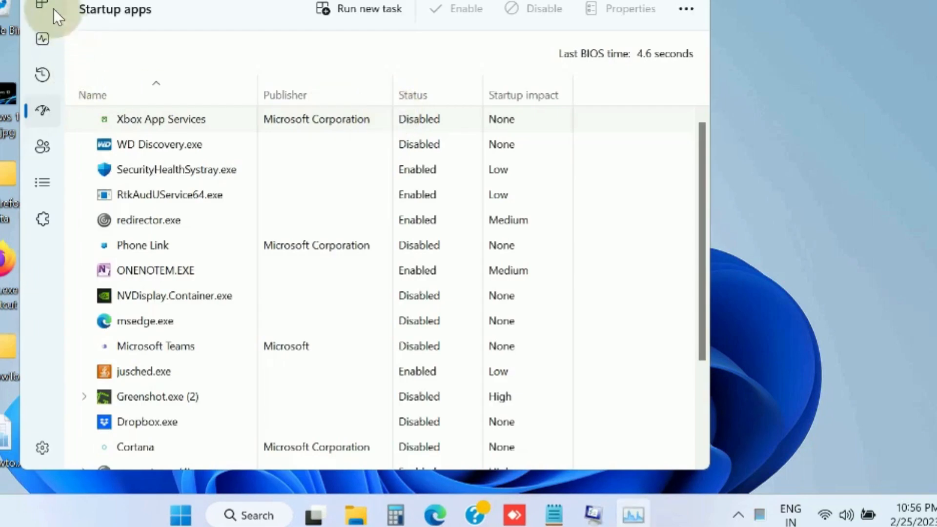
On Task Manager's Startup apps page, bring up actions for SecurityHealthSystray.exe and RtkAudUService64.exe.
left_click(42, 110)
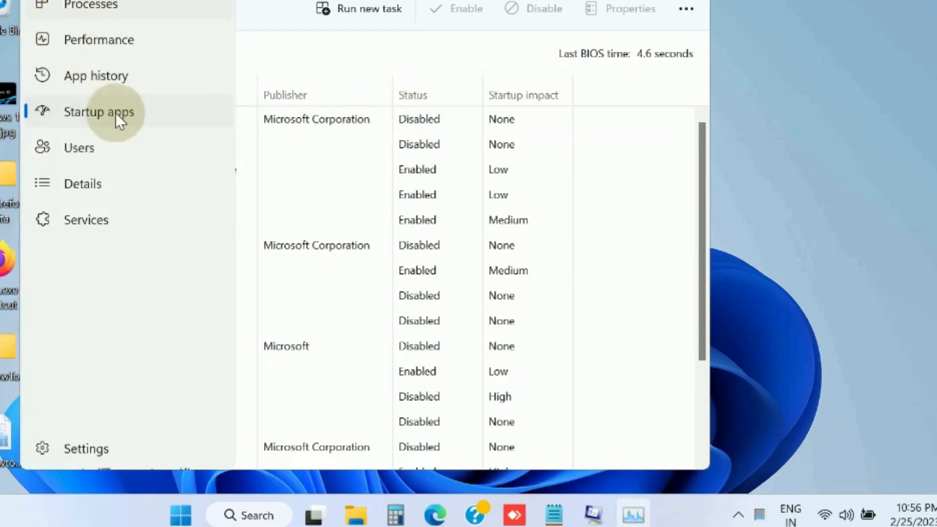
left_click(99, 111)
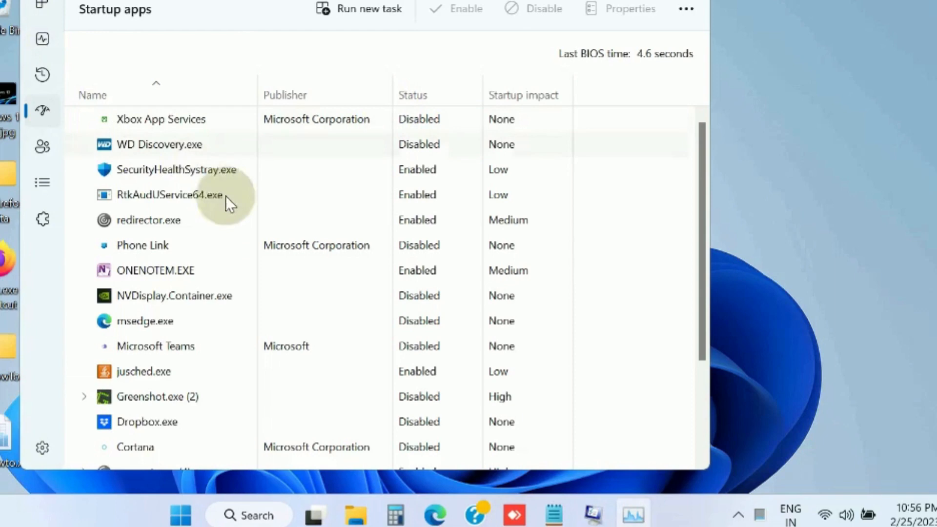
mouse_move(305, 179)
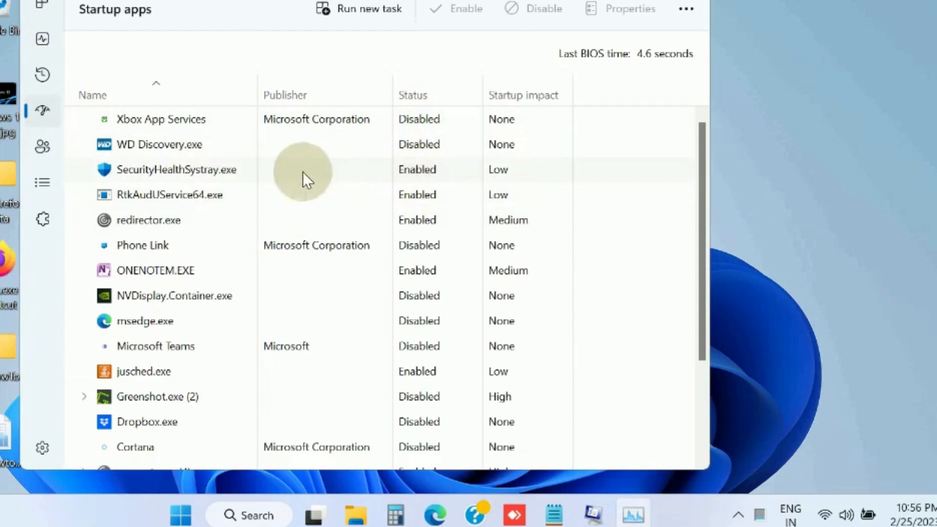
right_click(176, 169)
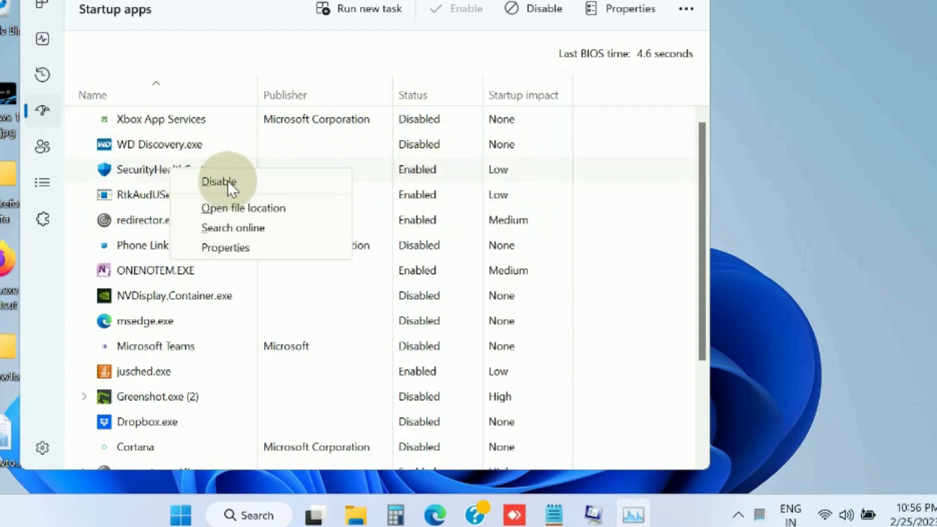
mouse_move(380, 201)
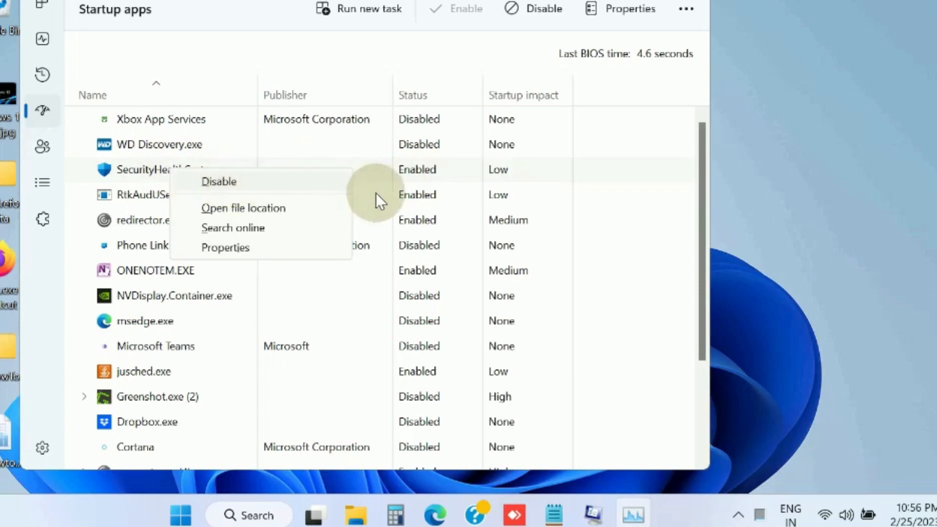
right_click(167, 194)
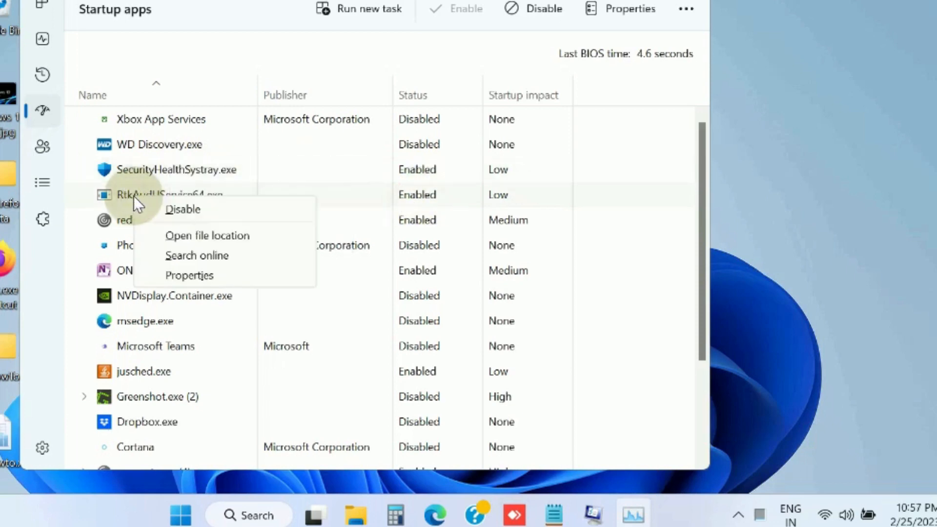
mouse_move(406, 206)
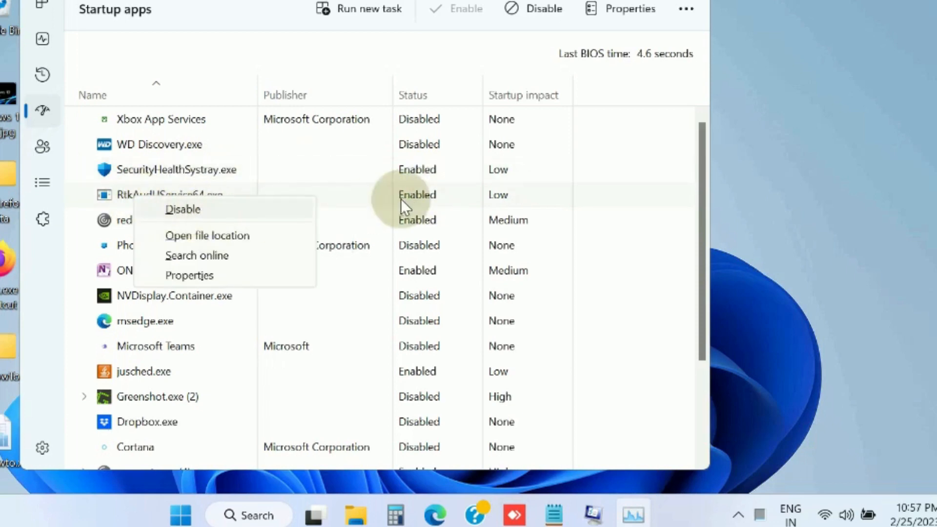
mouse_move(163, 371)
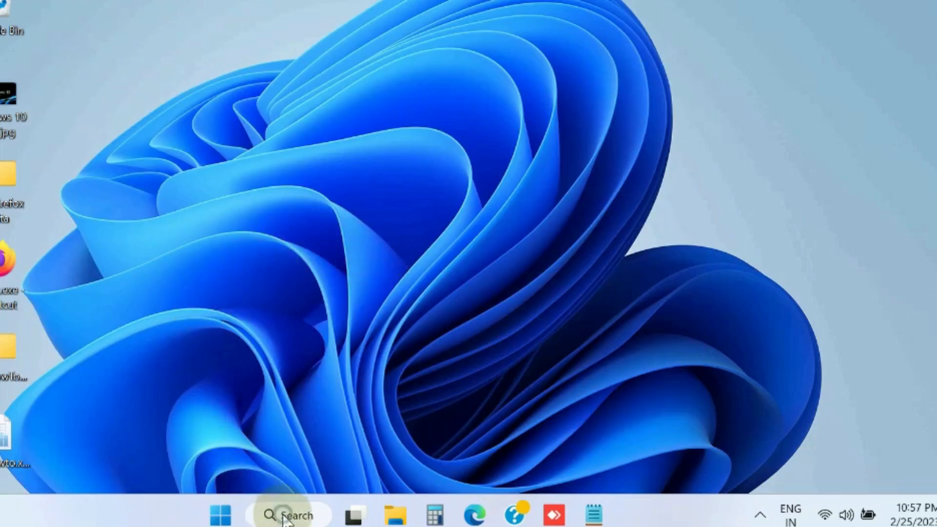
Launch Command Prompt as administrator via Windows Search, approving User Account Control.
left_click(288, 516)
type("cmd")
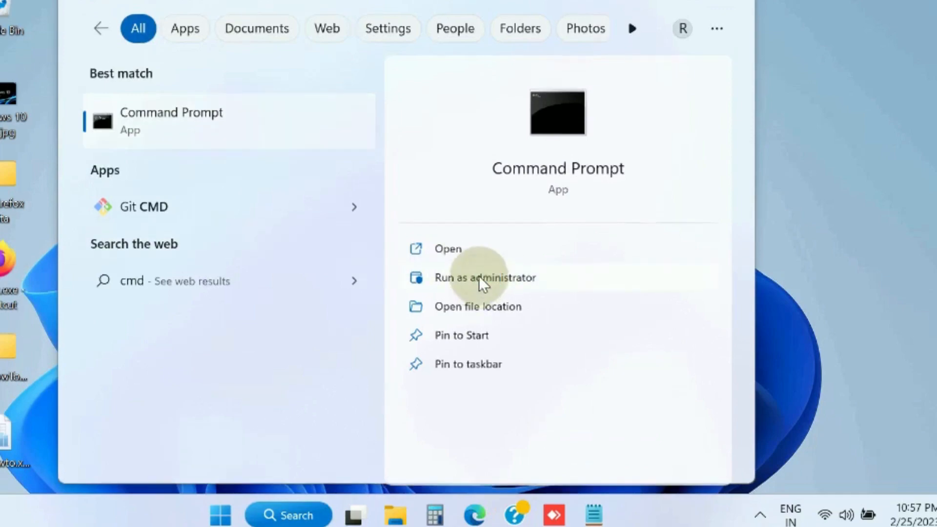
left_click(485, 277)
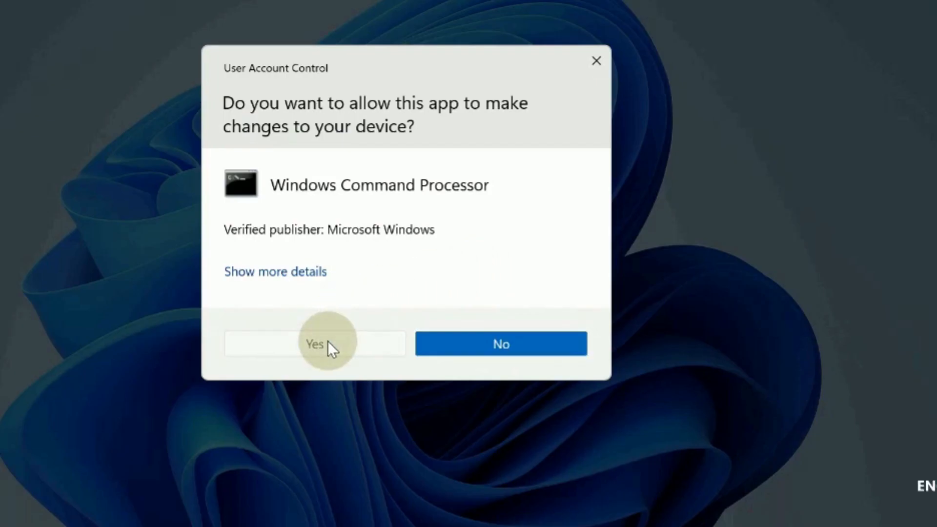
left_click(313, 344)
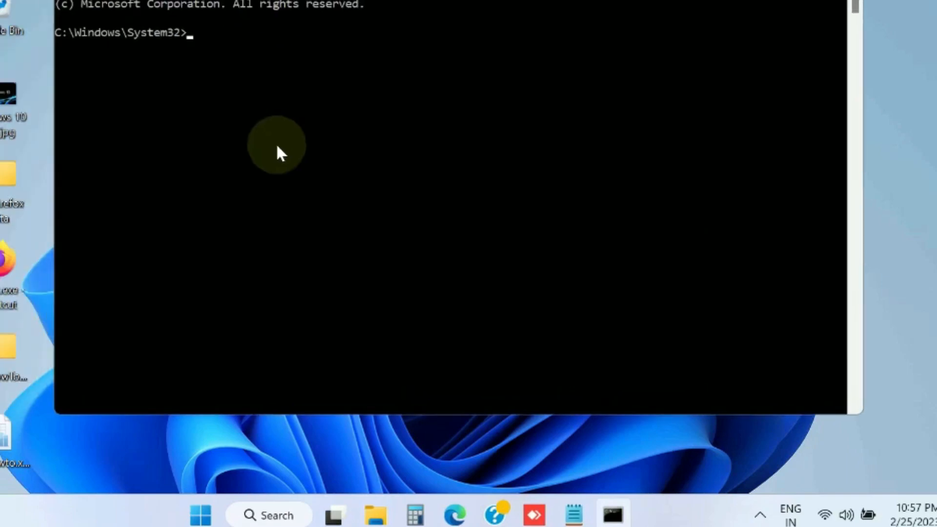
mouse_move(206, 57)
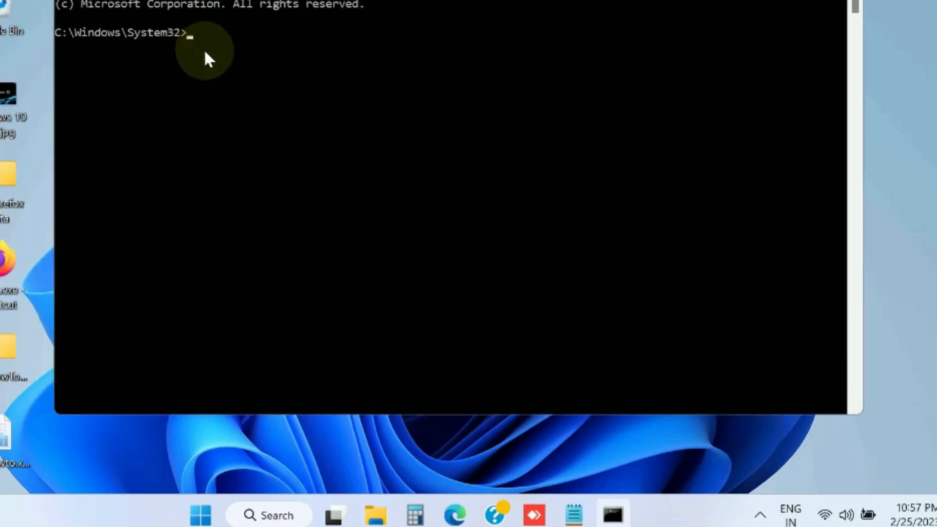
Run chkdsk C: /r to schedule a repairing disk check, then bring up the Start quick menu.
type("chkdsk C: /r")
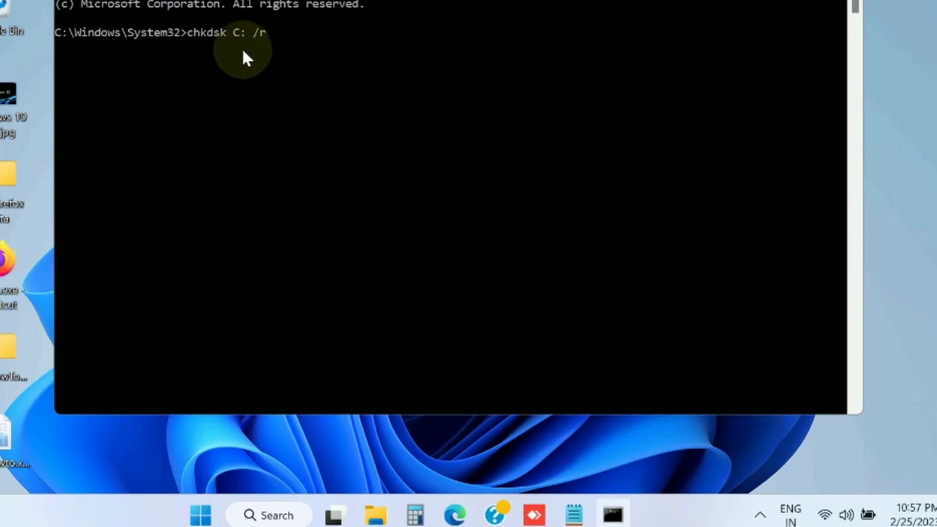
key("Return")
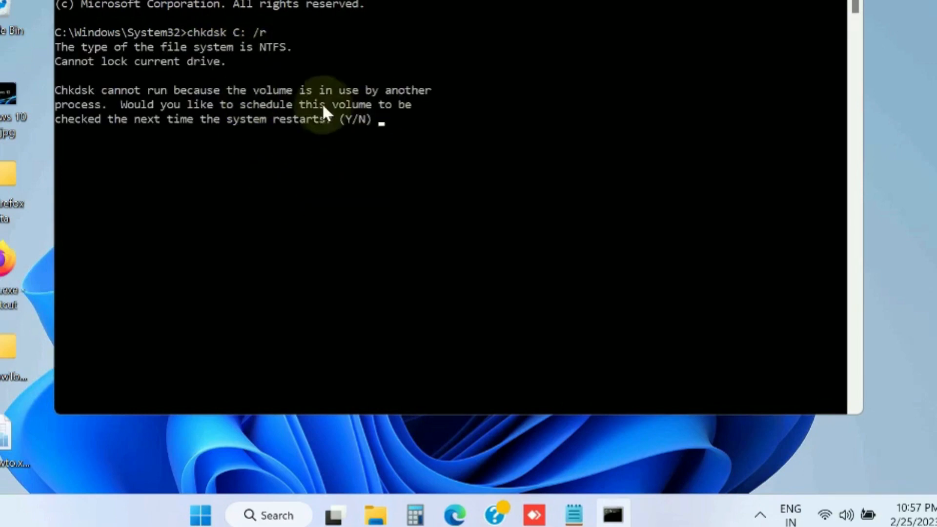
mouse_move(273, 184)
type("y")
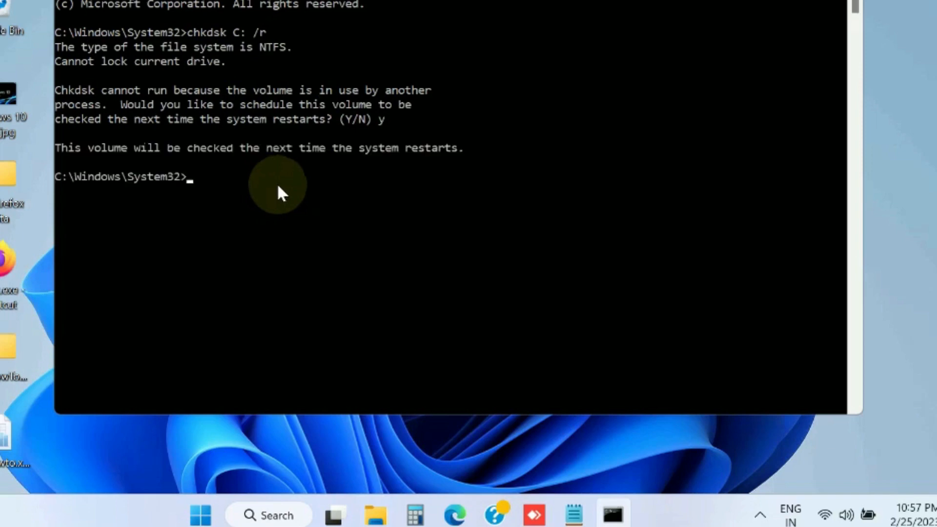
mouse_move(447, 158)
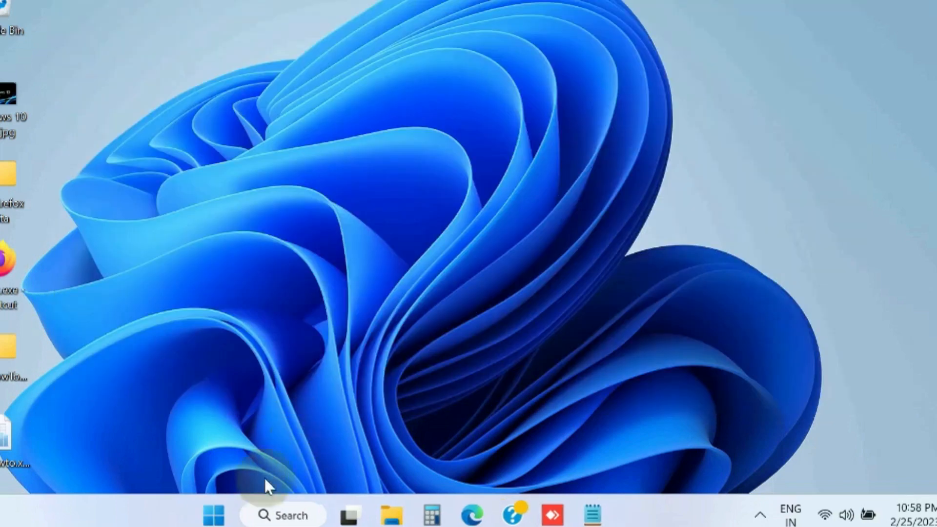
right_click(221, 515)
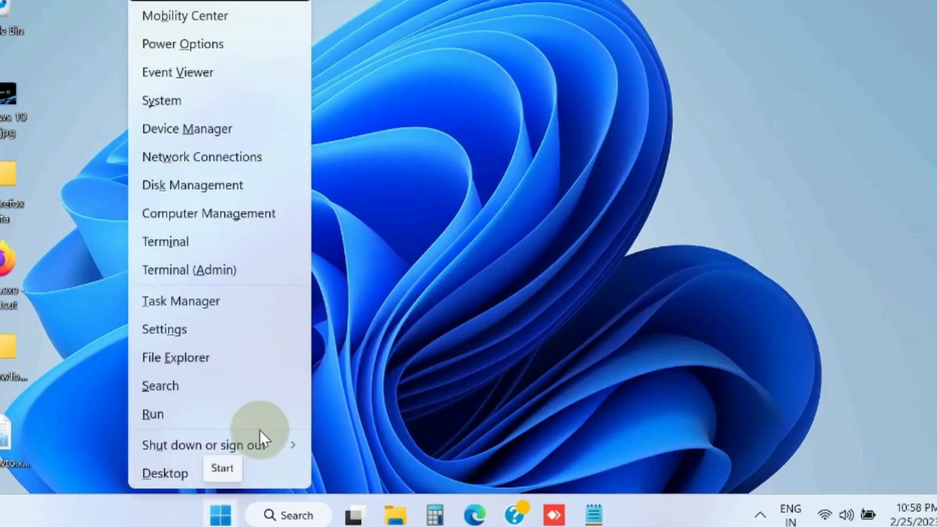